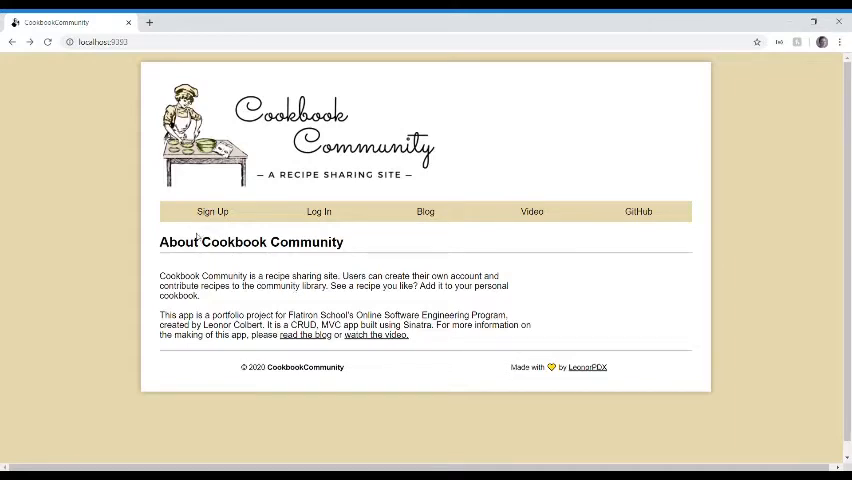
mouse_move(212, 211)
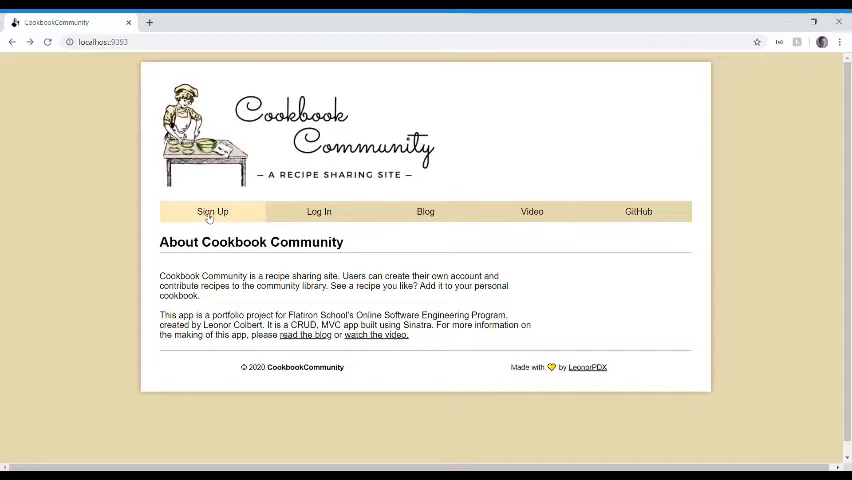
mouse_move(318, 216)
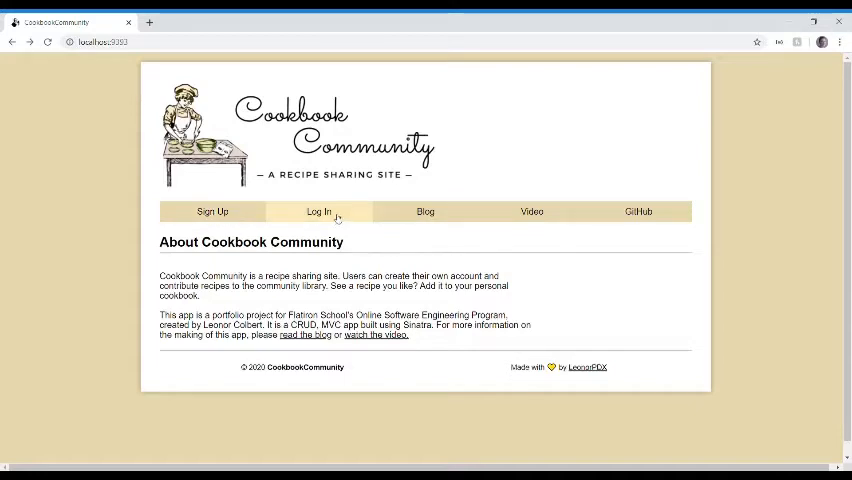
mouse_move(424, 218)
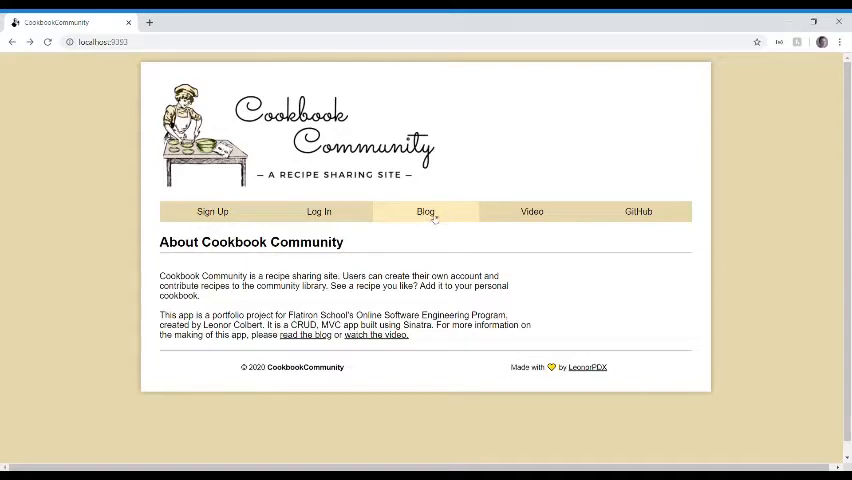
mouse_move(532, 211)
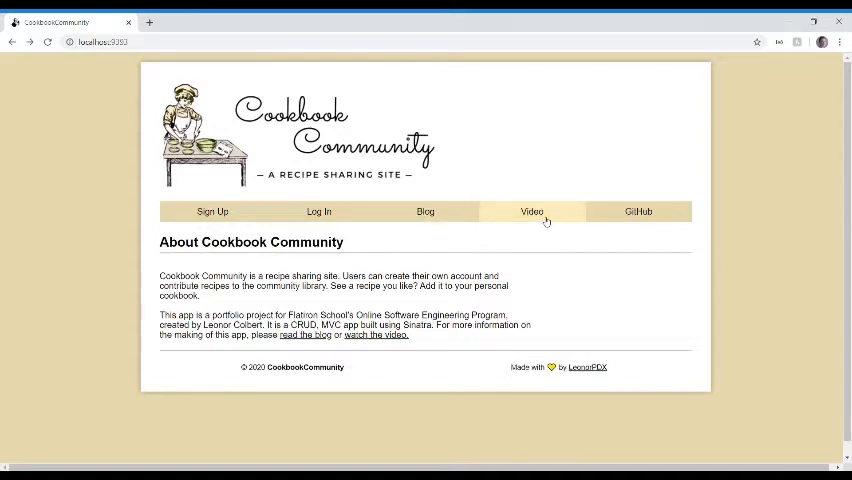
mouse_move(643, 231)
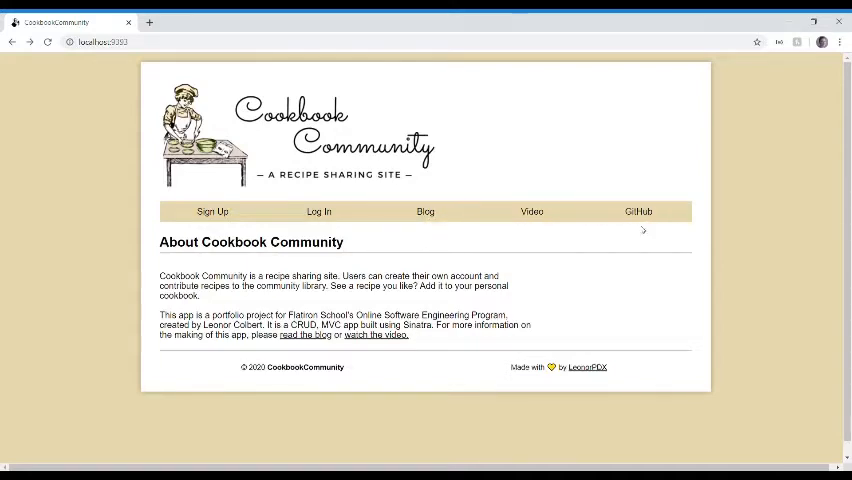
mouse_move(230, 267)
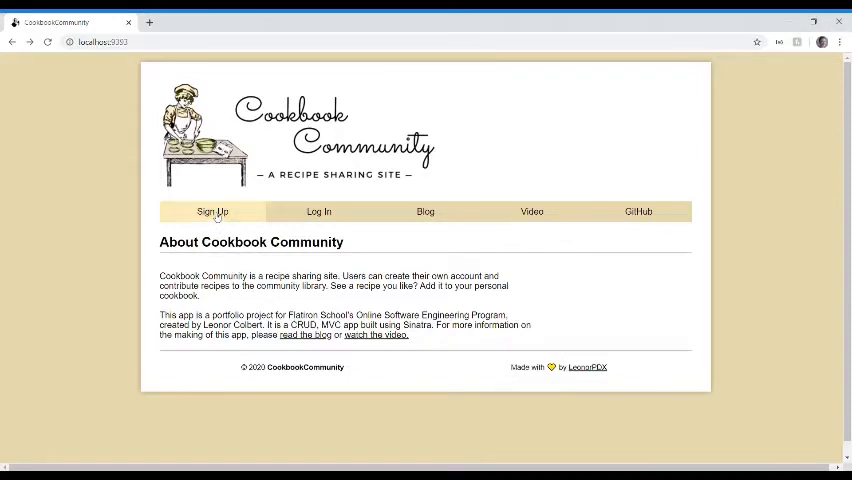
- Go to the Sign Up page to get an empty account form
click(212, 211)
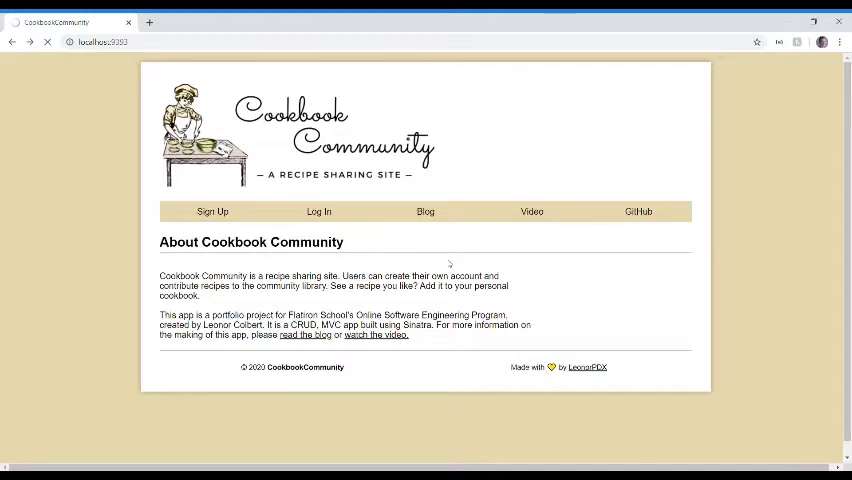
click(212, 211)
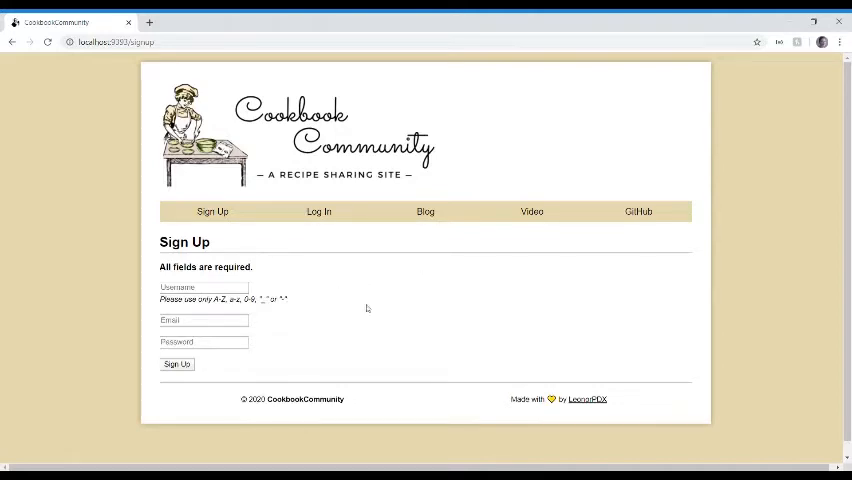
mouse_move(407, 318)
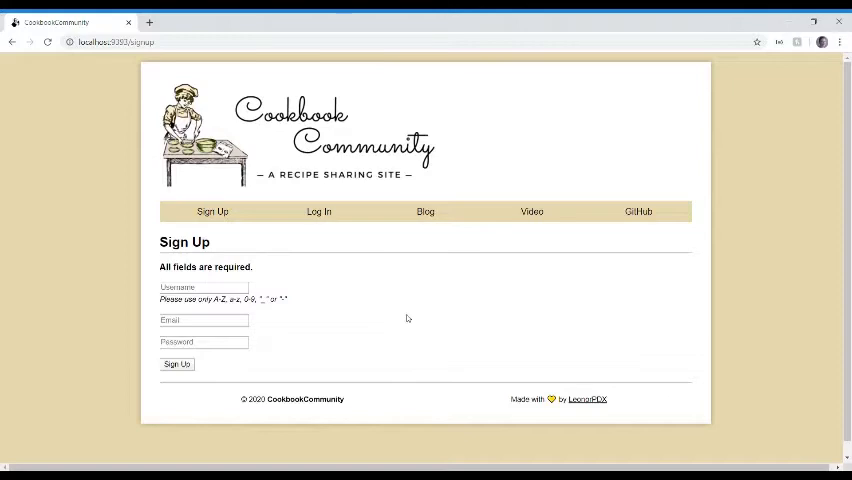
mouse_move(331, 325)
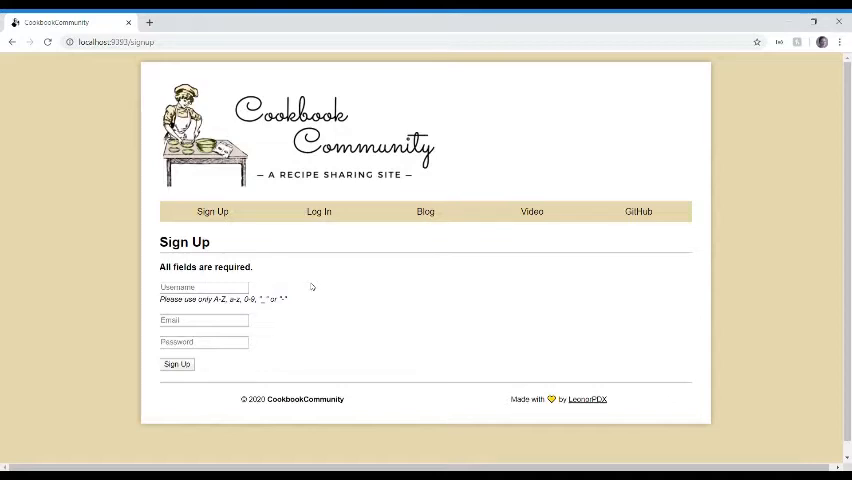
mouse_move(294, 281)
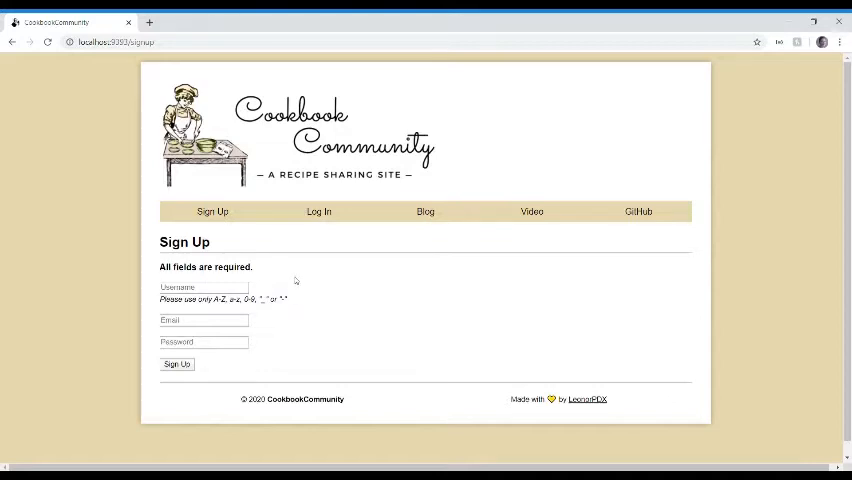
click(203, 288)
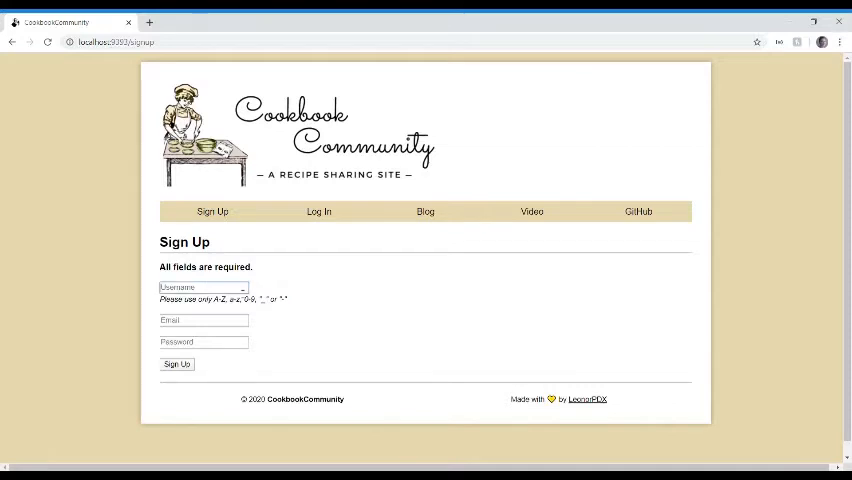
text(PDX)
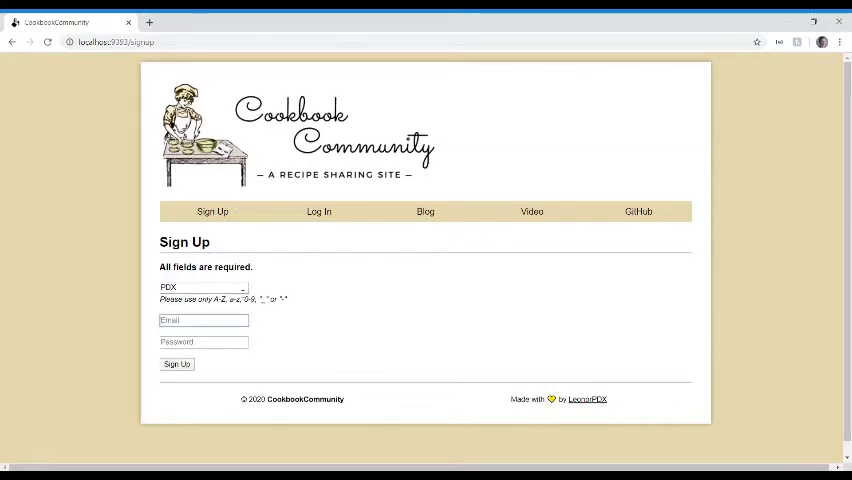
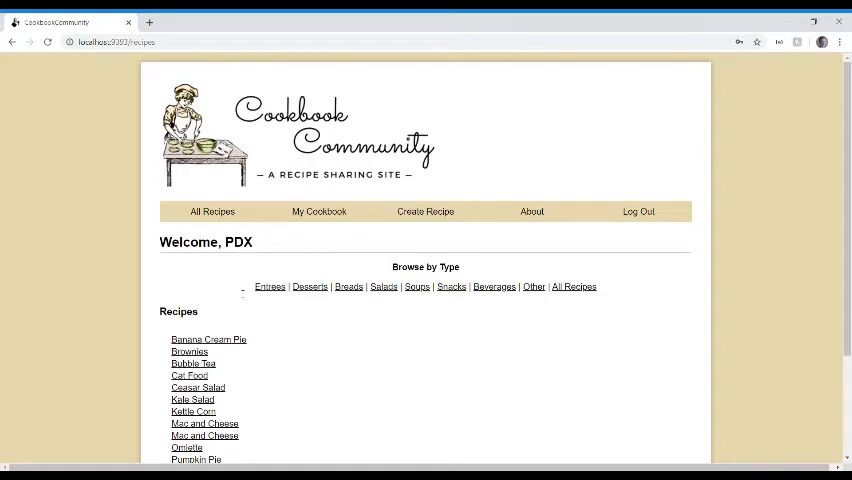
mouse_move(636, 347)
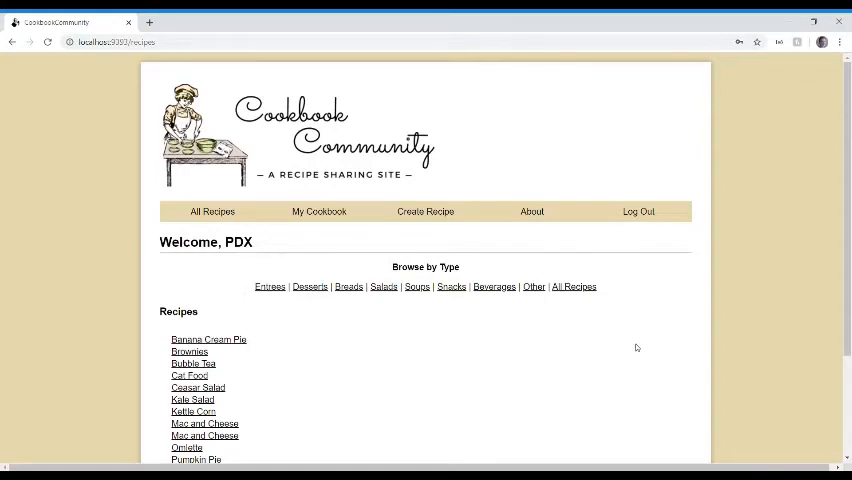
scroll(down, 3)
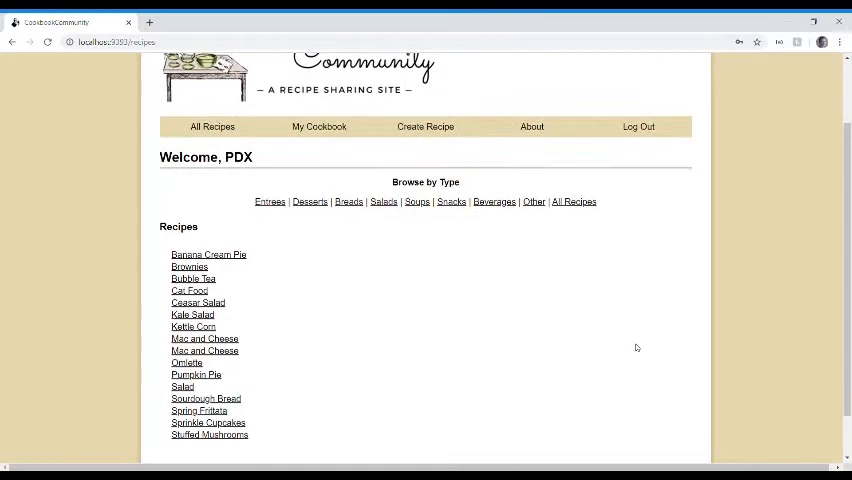
scroll(up, 3)
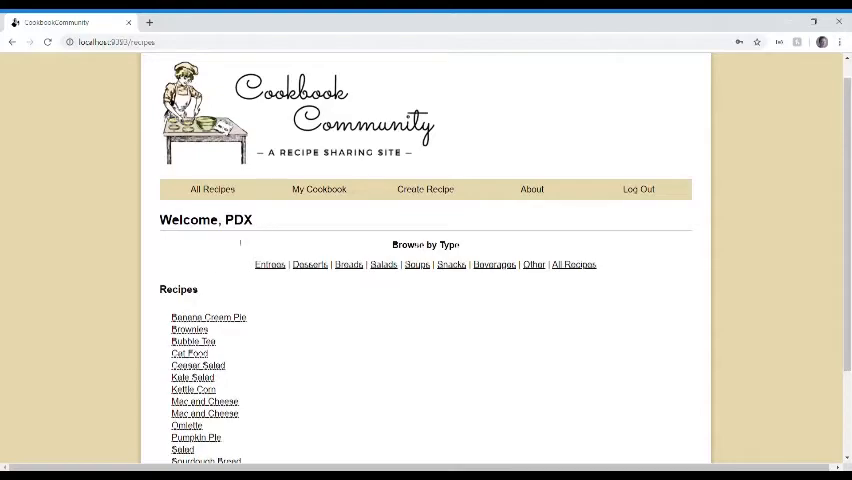
scroll(down, 3)
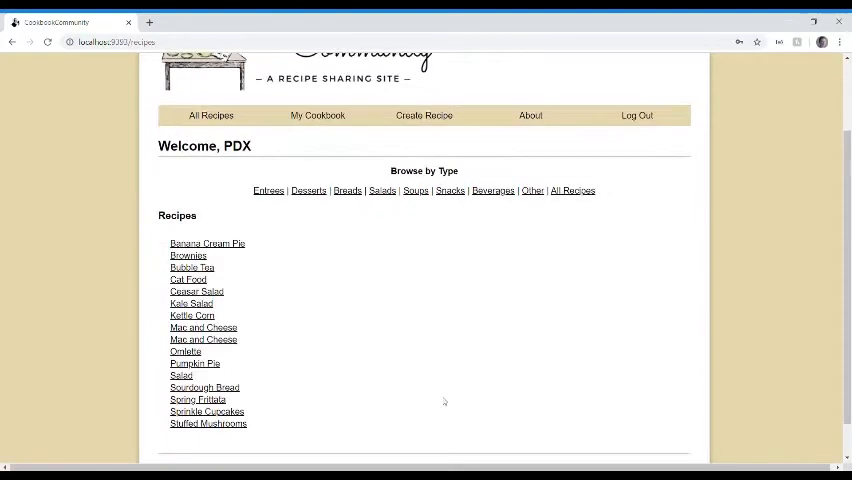
scroll(down, 3)
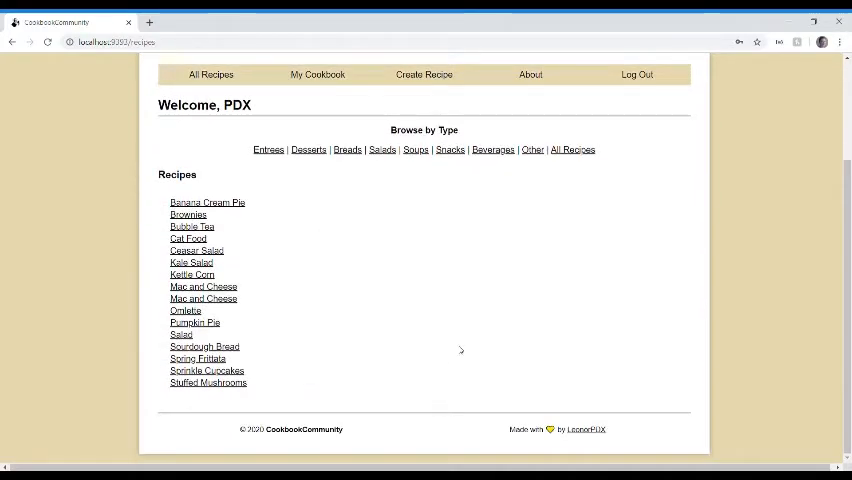
scroll(up, 3)
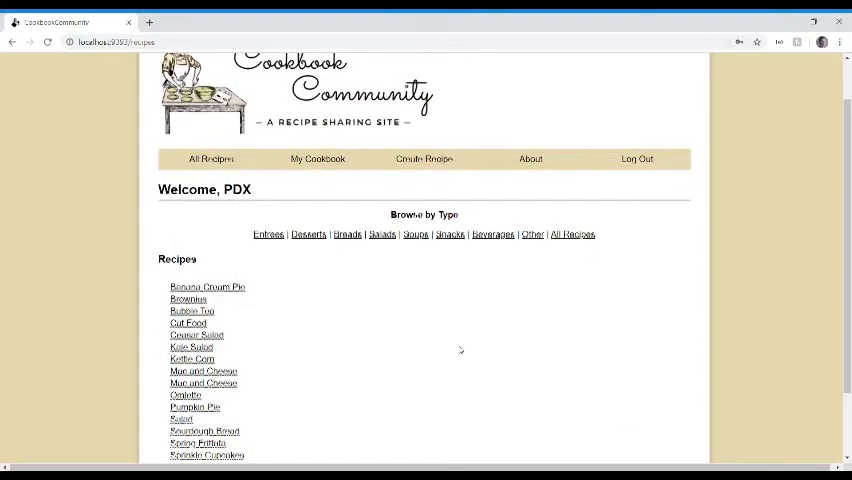
mouse_move(325, 280)
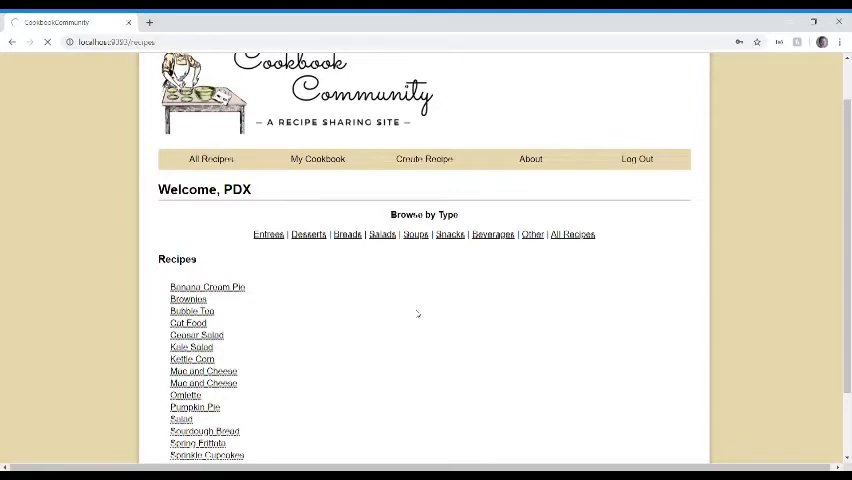
- Filter recipes to Desserts and open the Brownies recipe
click(308, 234)
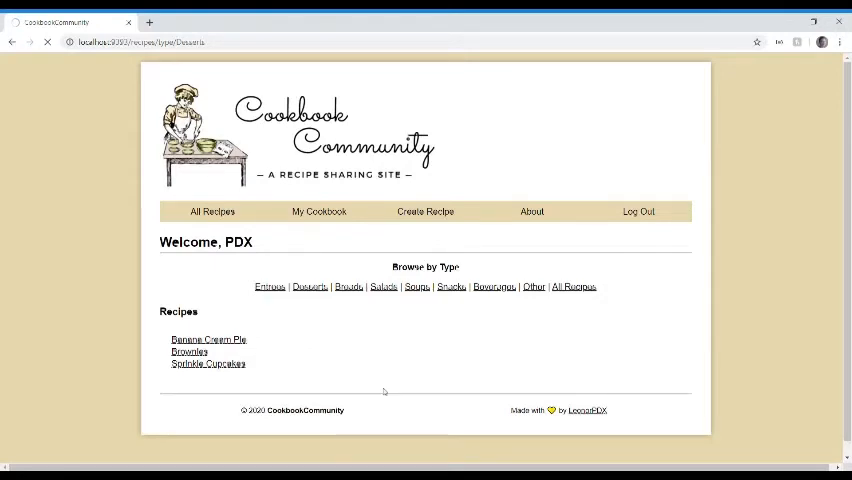
click(189, 352)
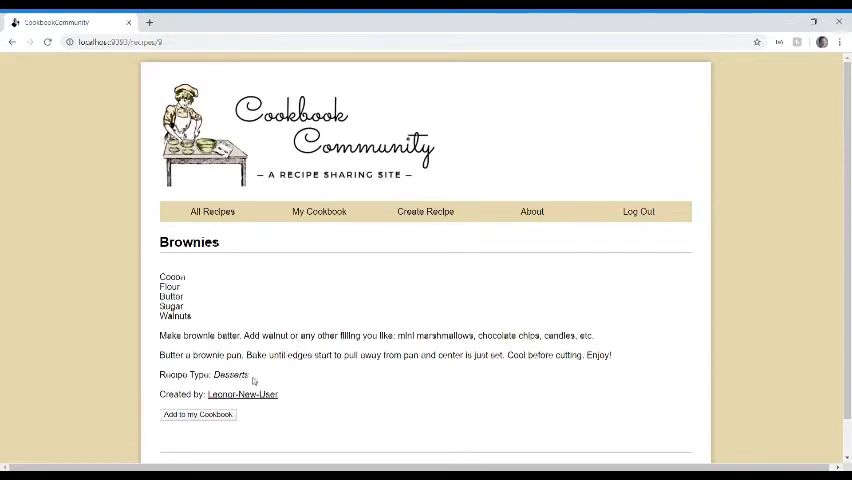
mouse_move(284, 399)
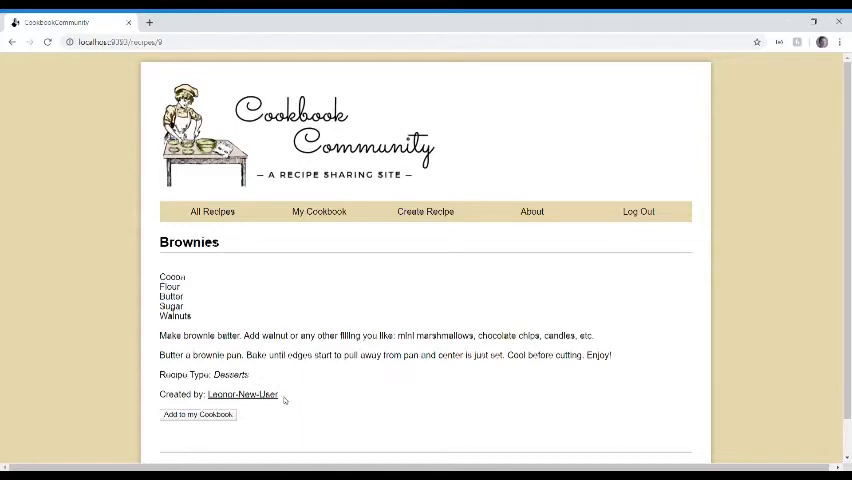
mouse_move(283, 393)
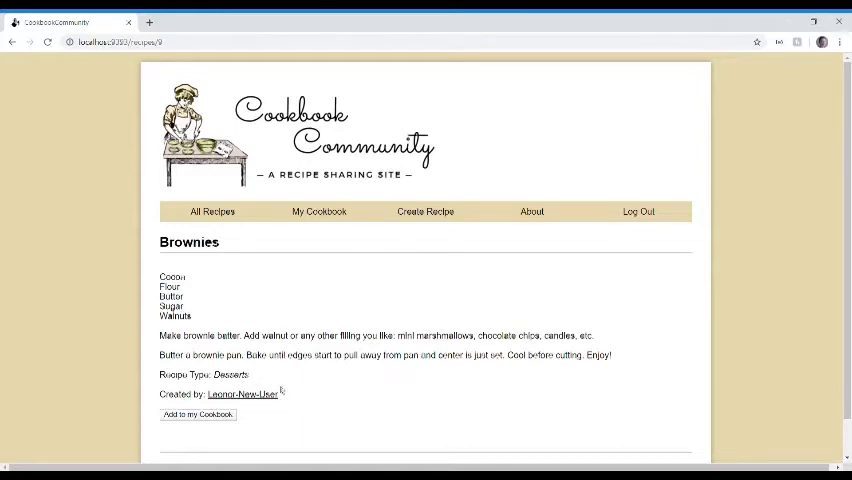
mouse_move(307, 392)
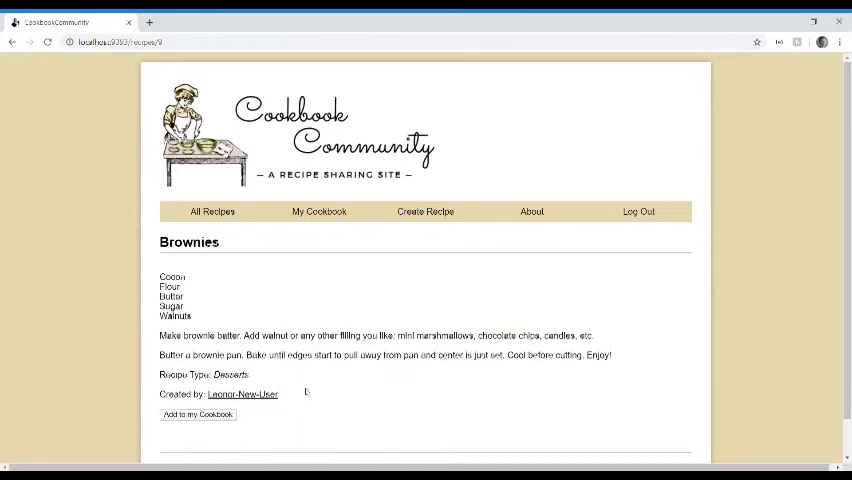
- Add Brownies to PDX's Cookbook from its recipe page
scroll(down, 3)
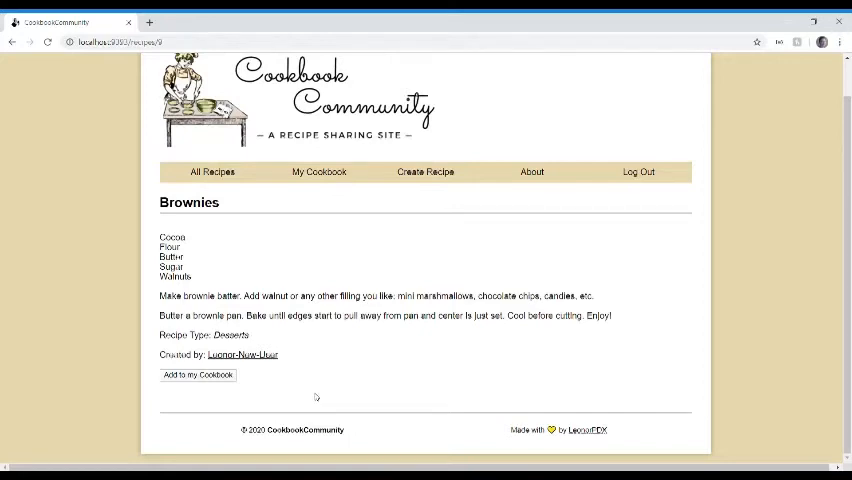
mouse_move(270, 407)
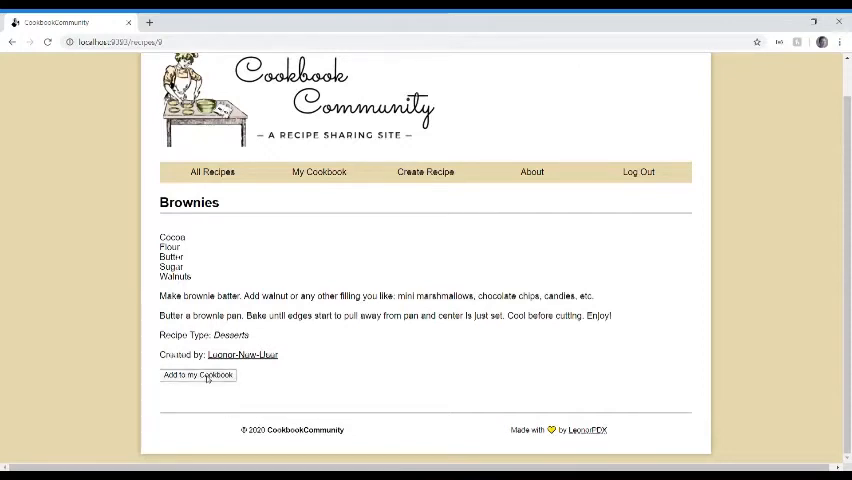
click(197, 374)
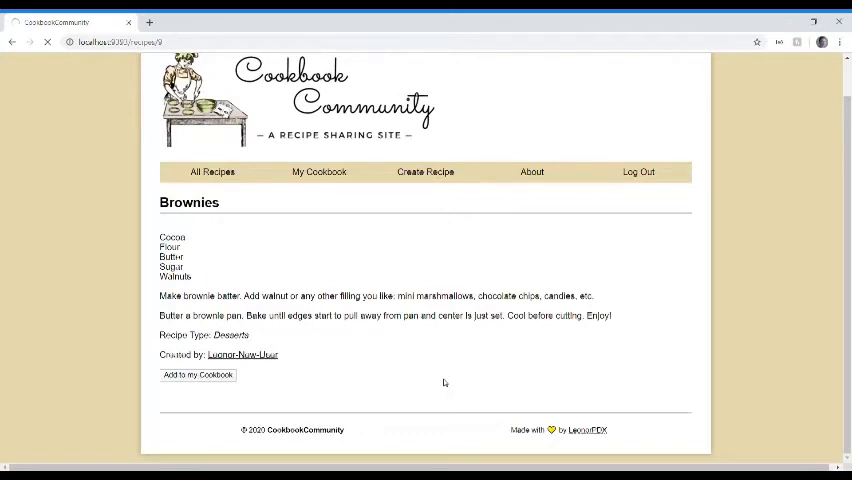
click(197, 374)
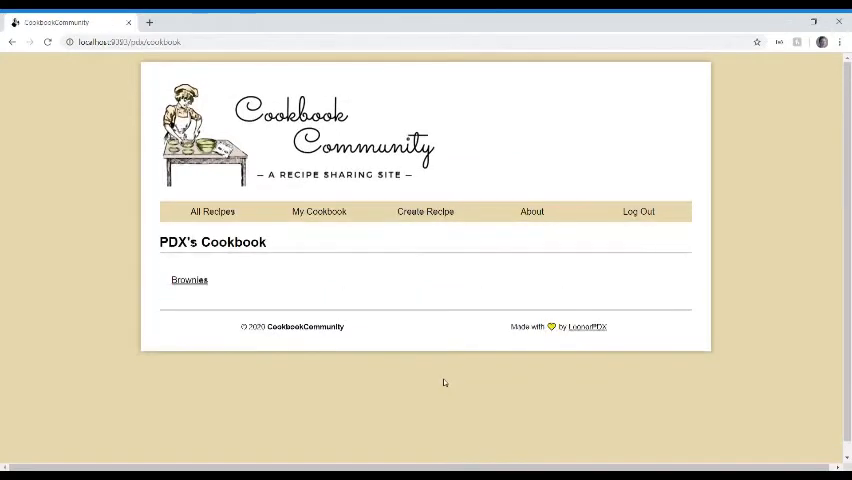
mouse_move(332, 301)
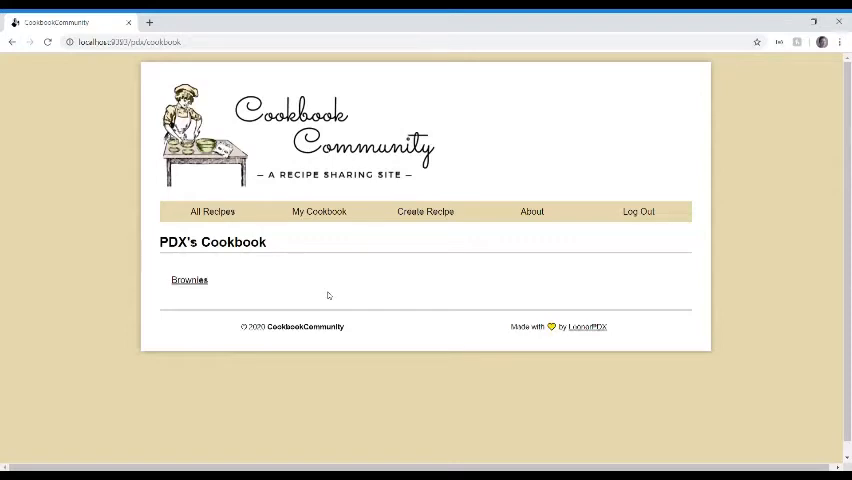
mouse_move(322, 291)
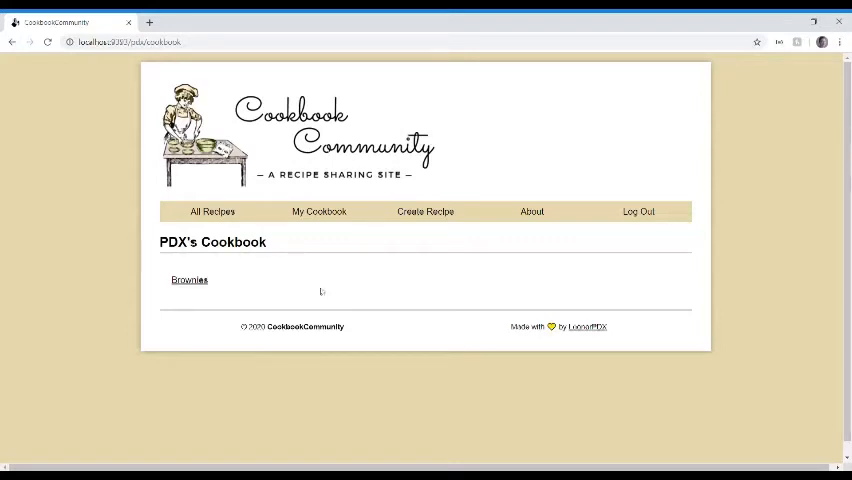
mouse_move(320, 258)
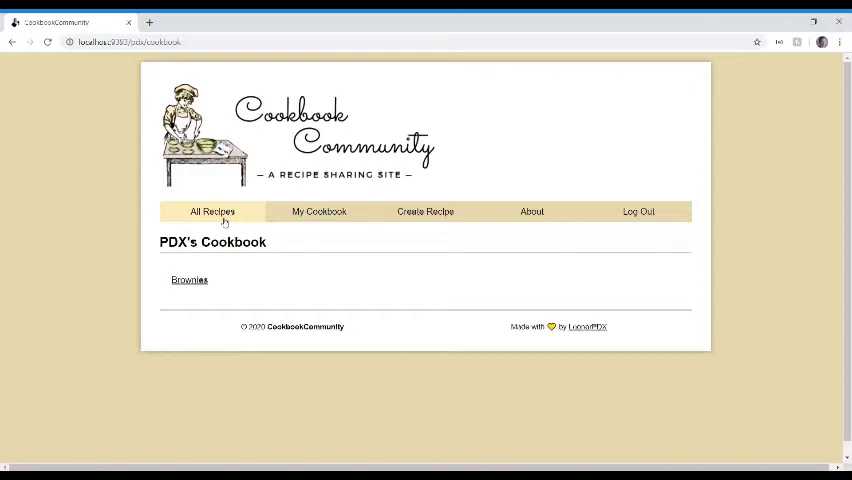
mouse_move(238, 227)
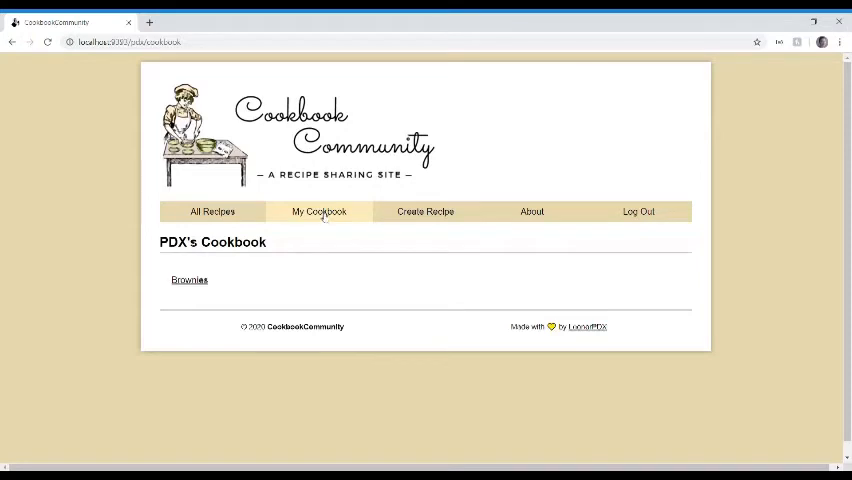
mouse_move(437, 238)
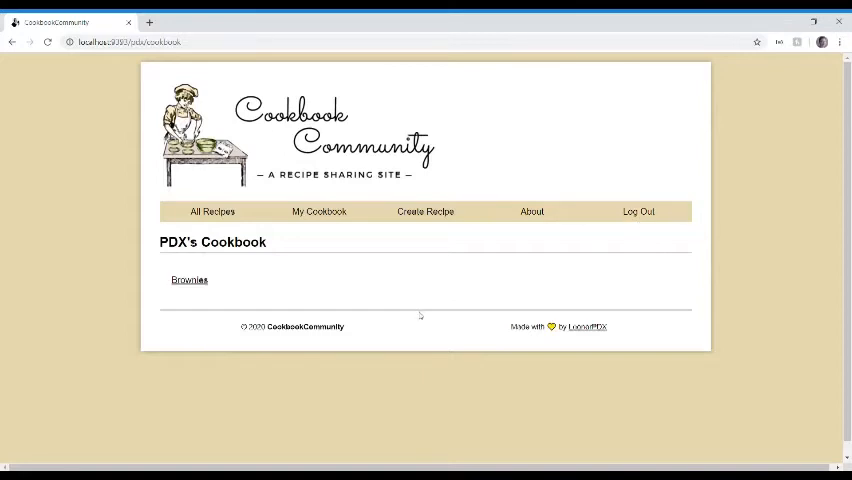
click(425, 211)
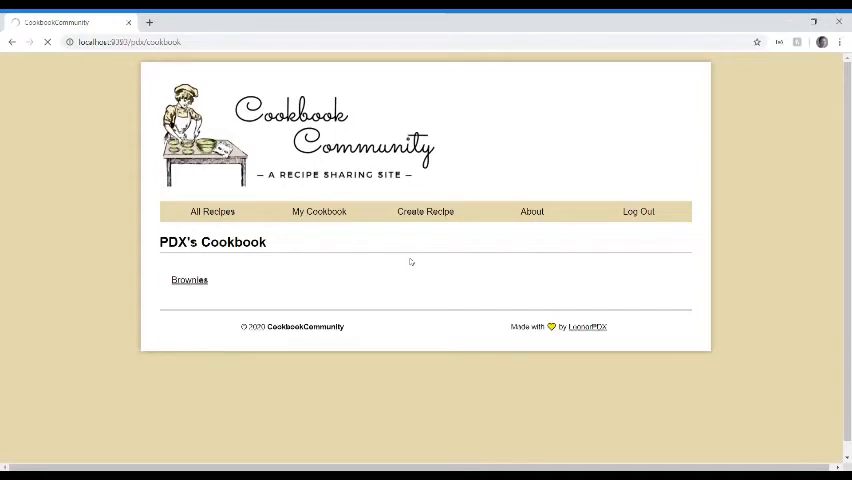
- Enter name Simple Salad, ingredients Greens and Toppings, and directions 'Toss and…'
click(425, 211)
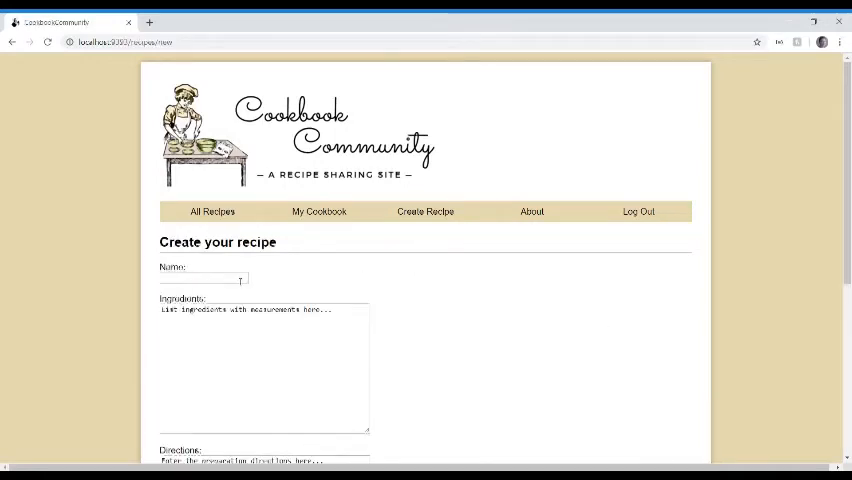
text(Simple)
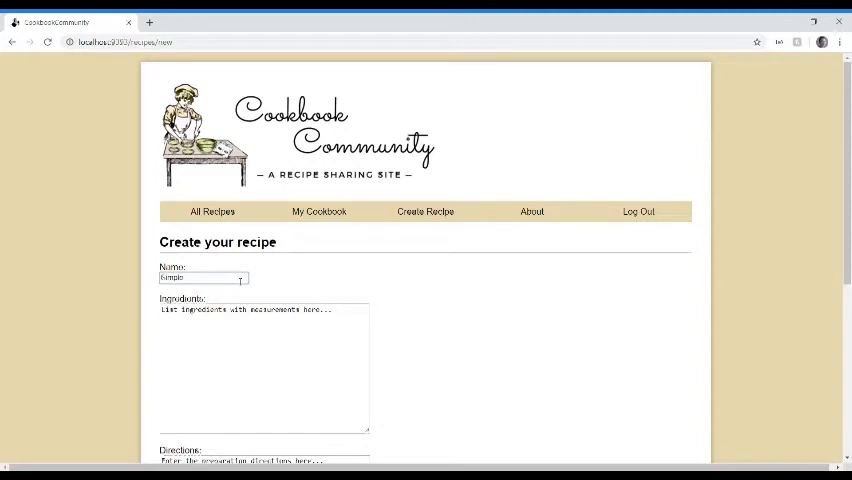
text(Salad)
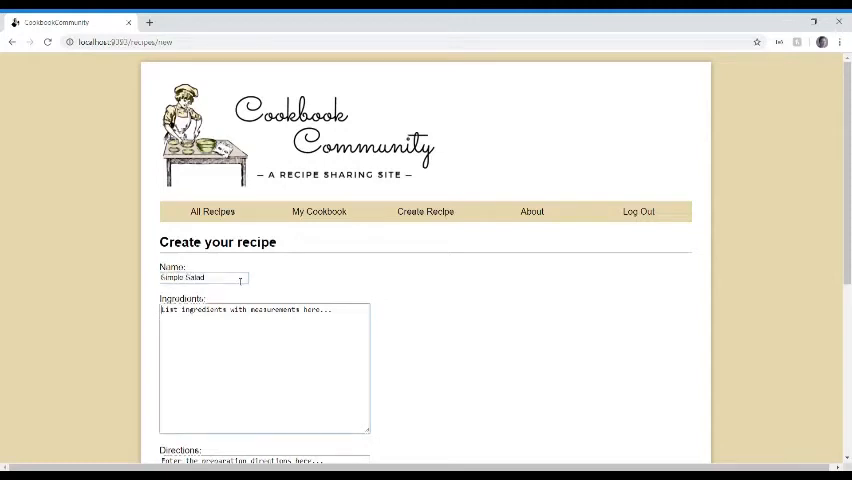
text(Gre)
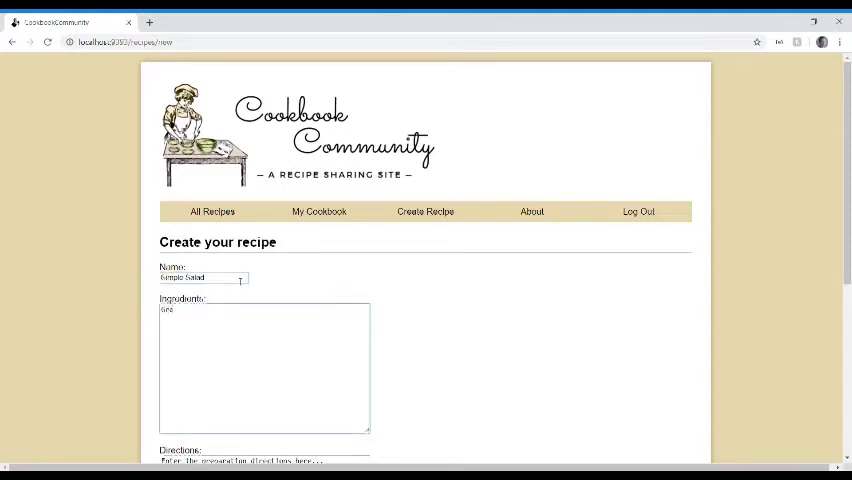
text(Greens)
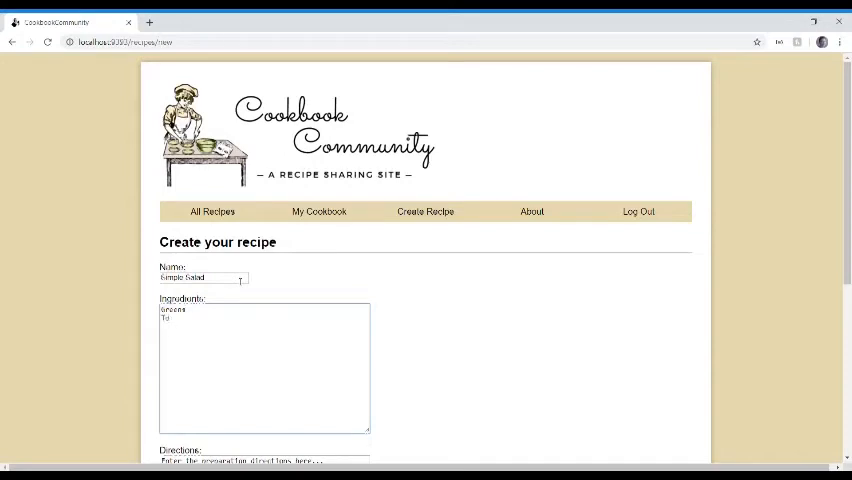
text(Toppings)
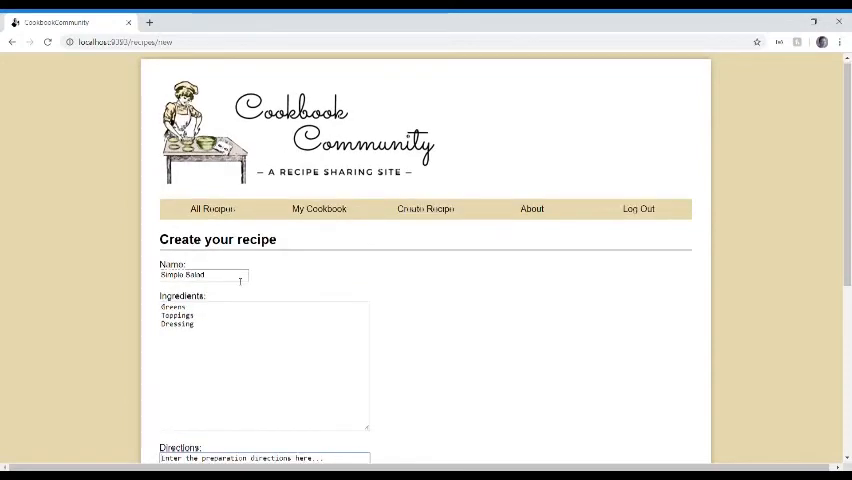
click(264, 458)
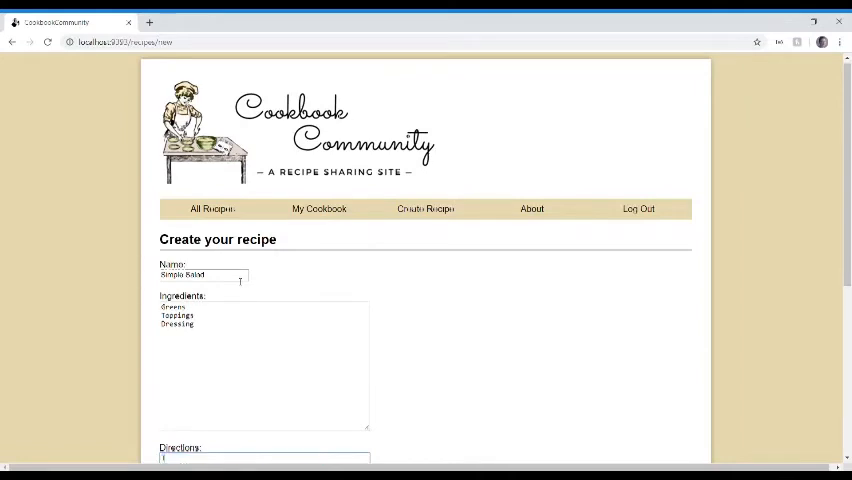
text(Toss and enjoy!)
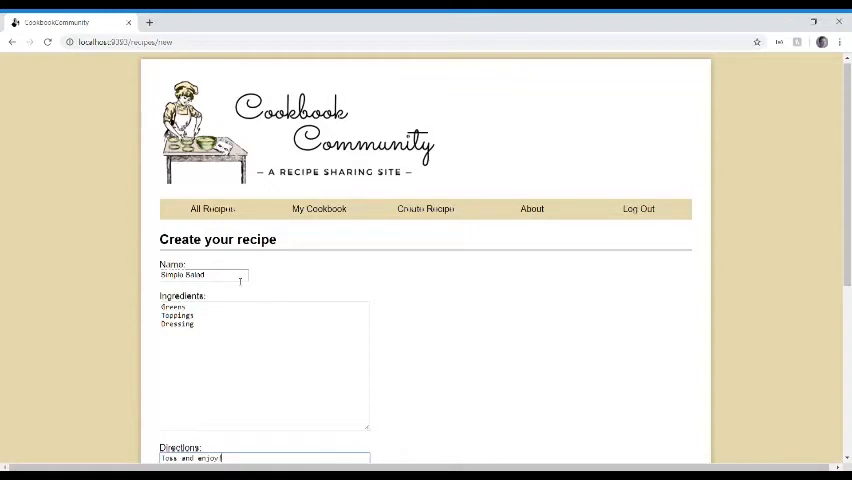
- Choose the Salads recipe type and submit the Simple Salad recipe
scroll(down, 3)
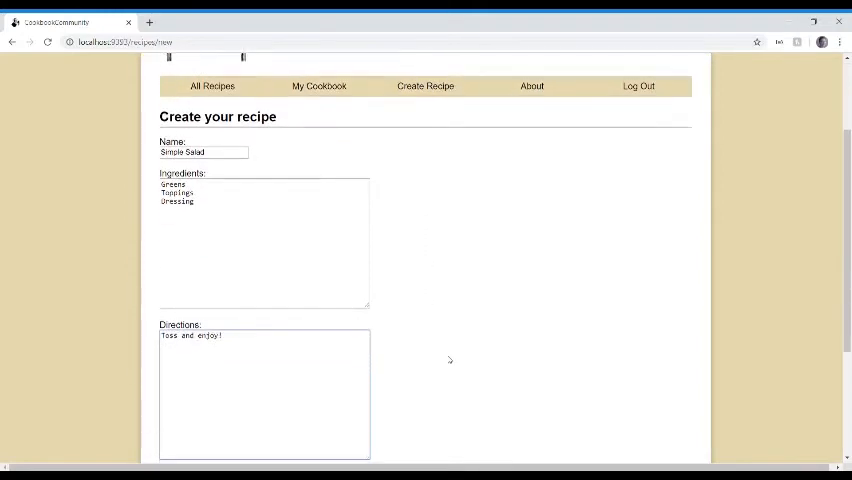
scroll(down, 3)
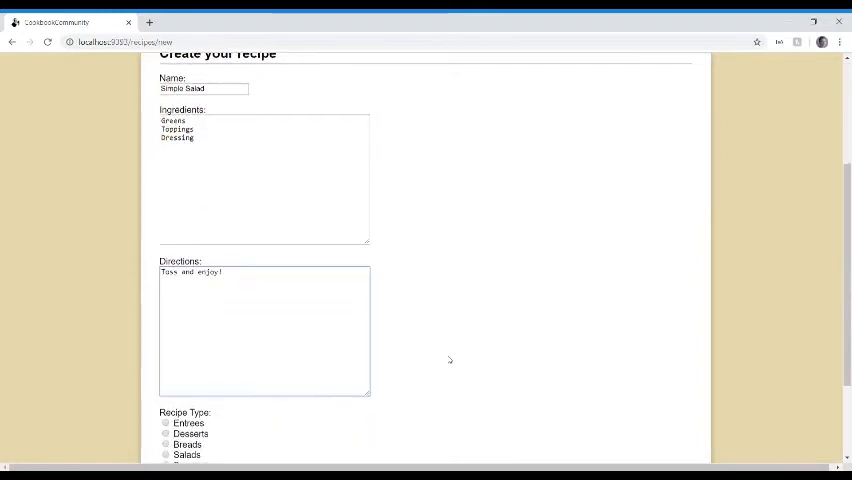
scroll(down, 3)
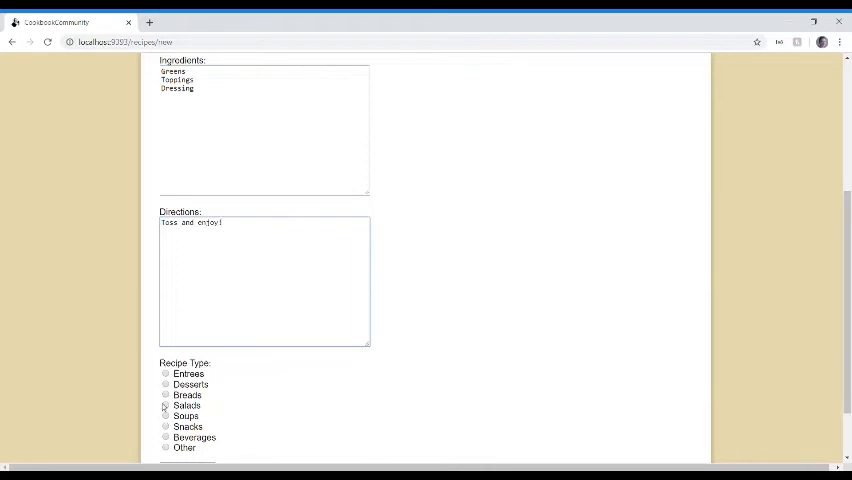
click(165, 414)
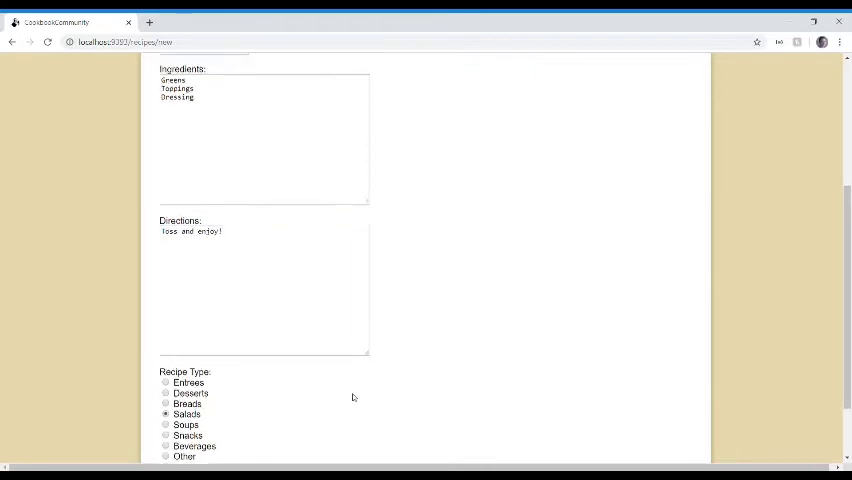
scroll(up, 3)
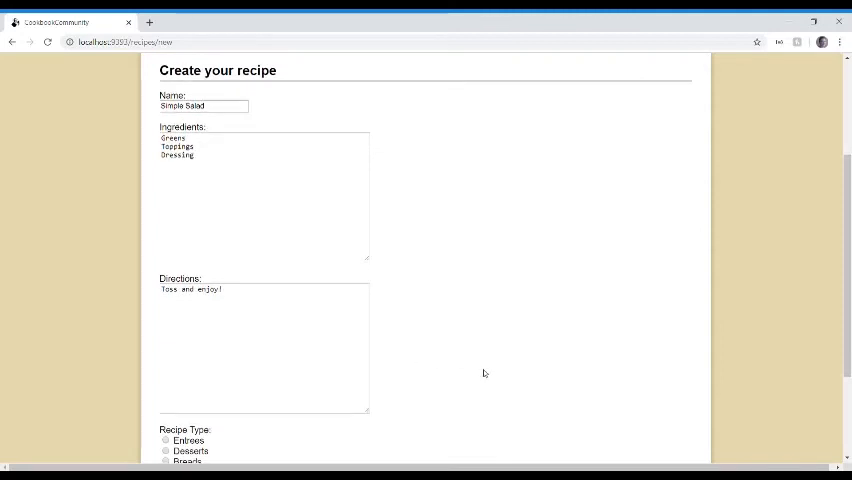
scroll(down, 3)
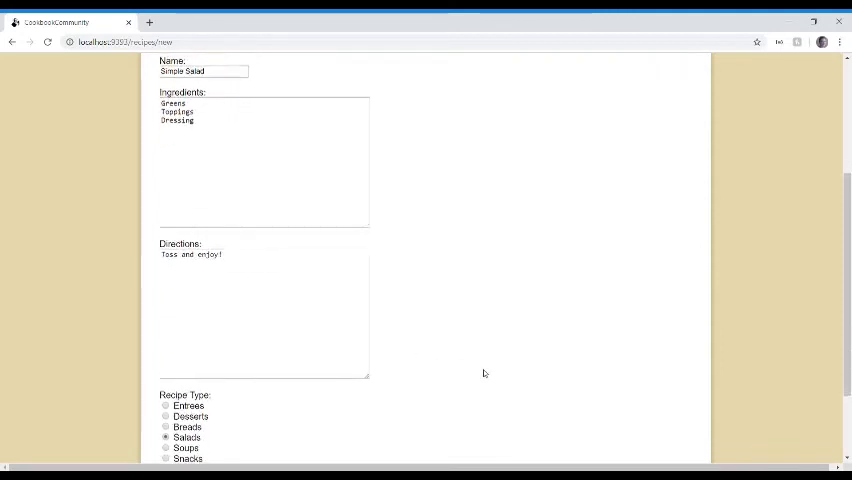
scroll(down, 3)
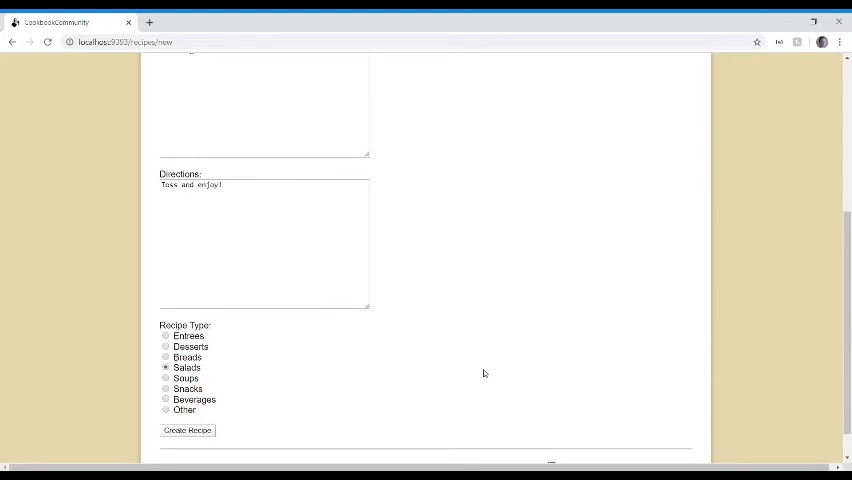
scroll(up, 3)
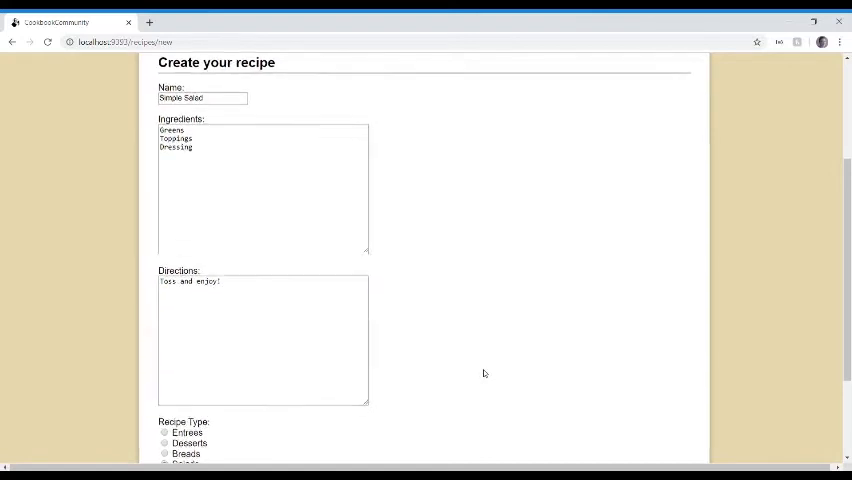
scroll(down, 3)
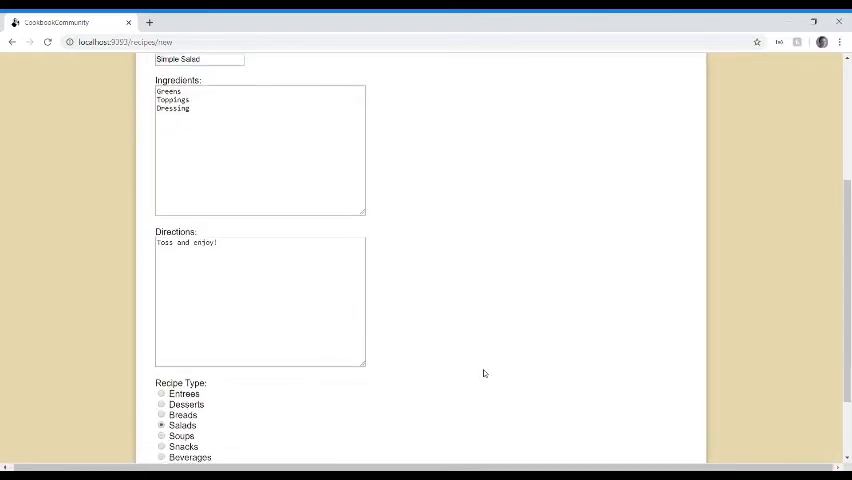
scroll(down, 3)
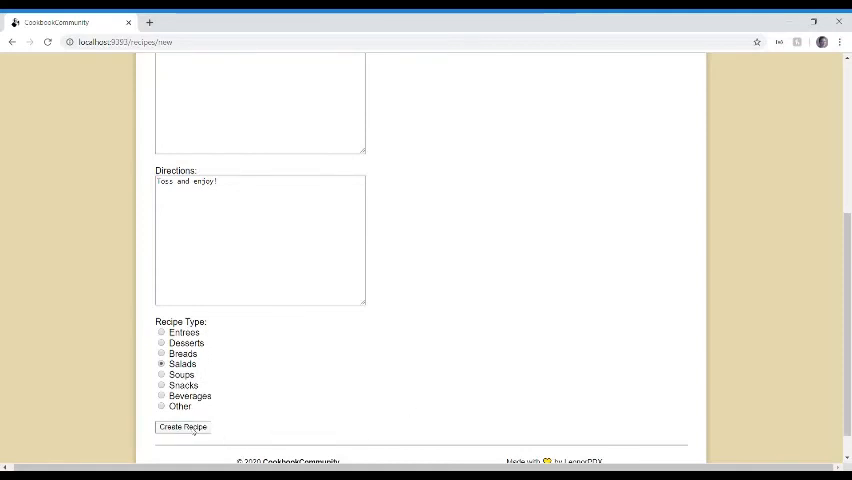
click(182, 427)
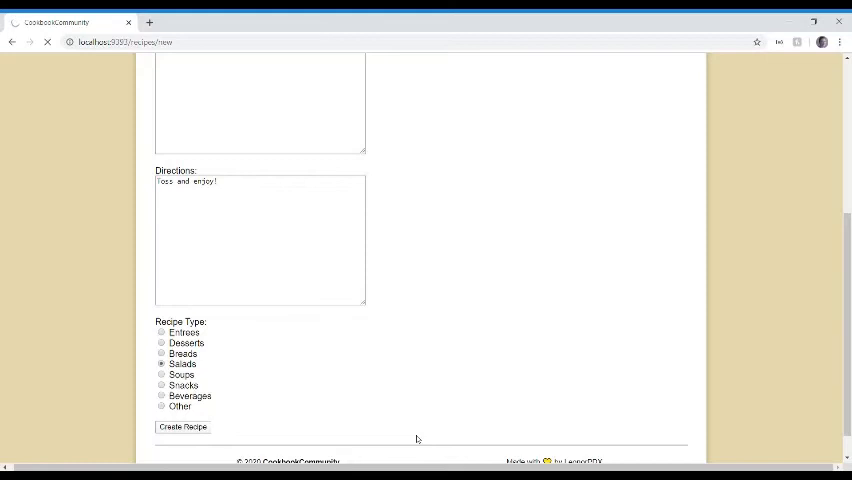
- Review the Simple Salad page's ingredients, directions, Salads type and Edit/Delete buttons
click(182, 427)
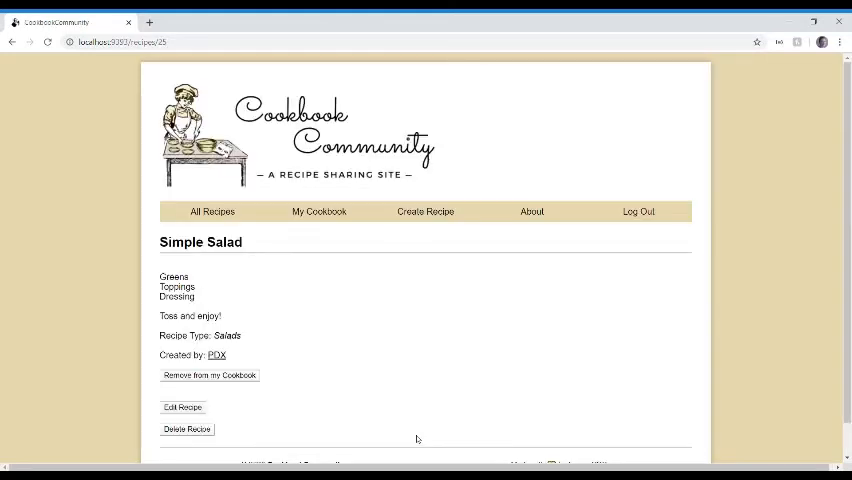
scroll(down, 3)
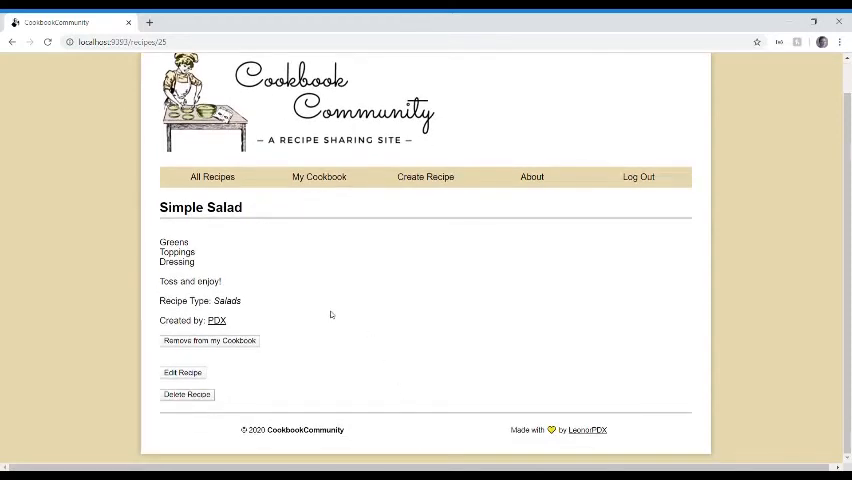
mouse_move(320, 341)
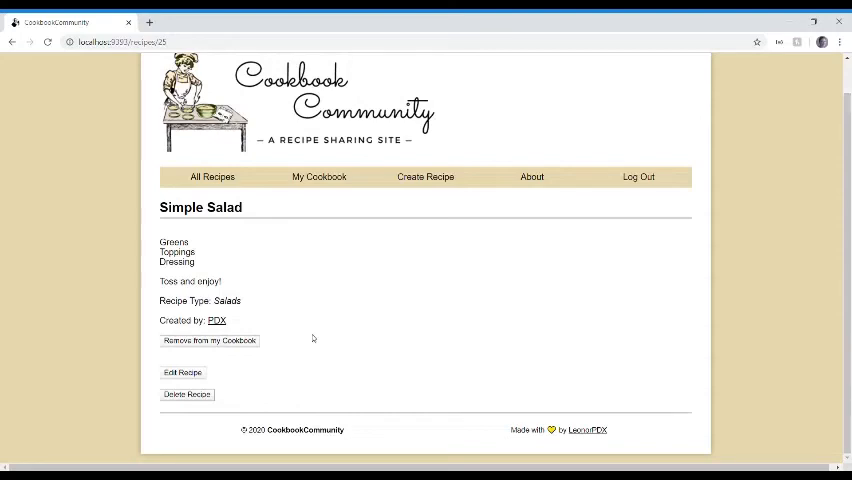
mouse_move(263, 353)
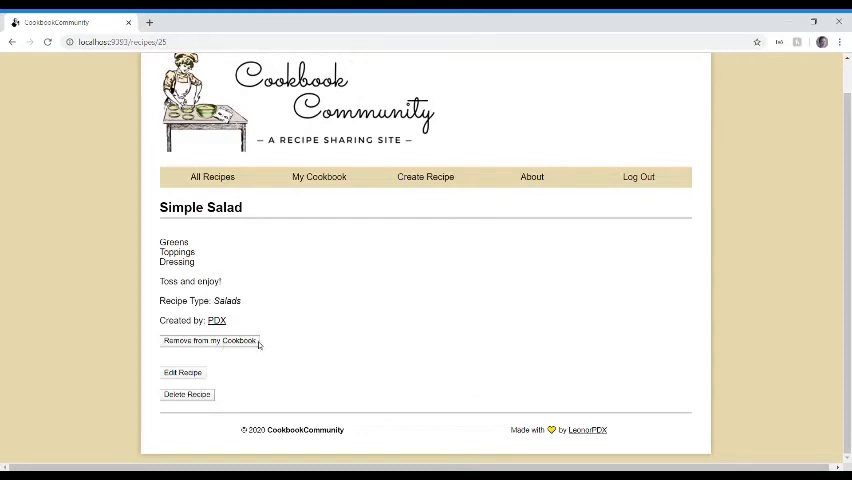
mouse_move(276, 378)
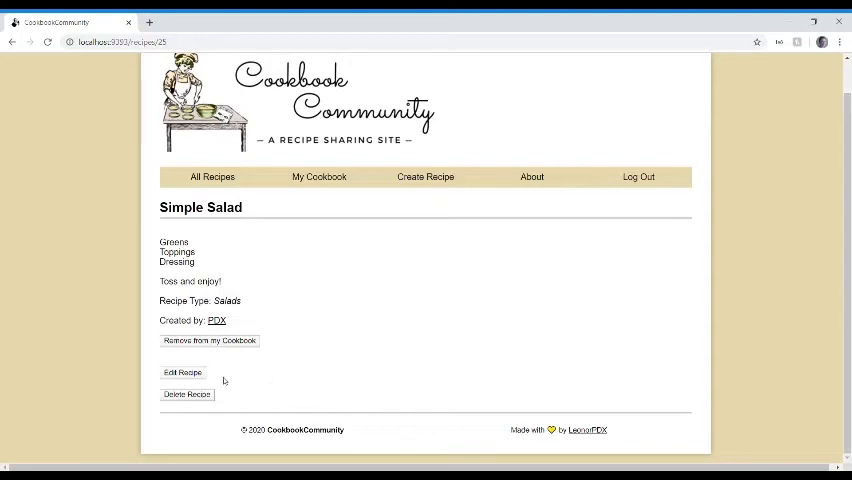
mouse_move(215, 400)
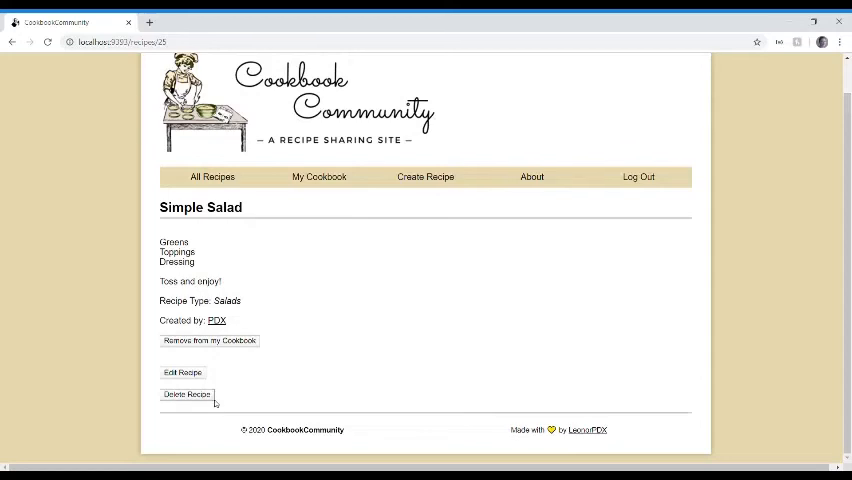
mouse_move(216, 378)
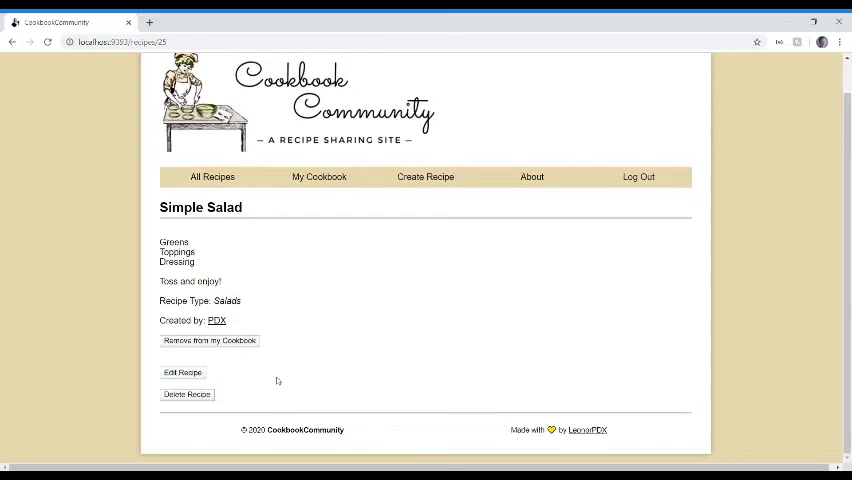
mouse_move(324, 308)
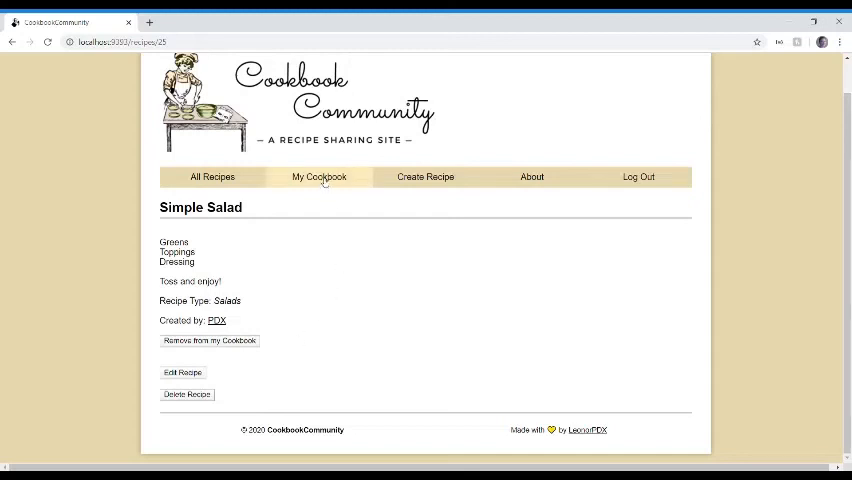
- Open PDX's Cookbook to see Brownies and Simple Salad listed
click(318, 177)
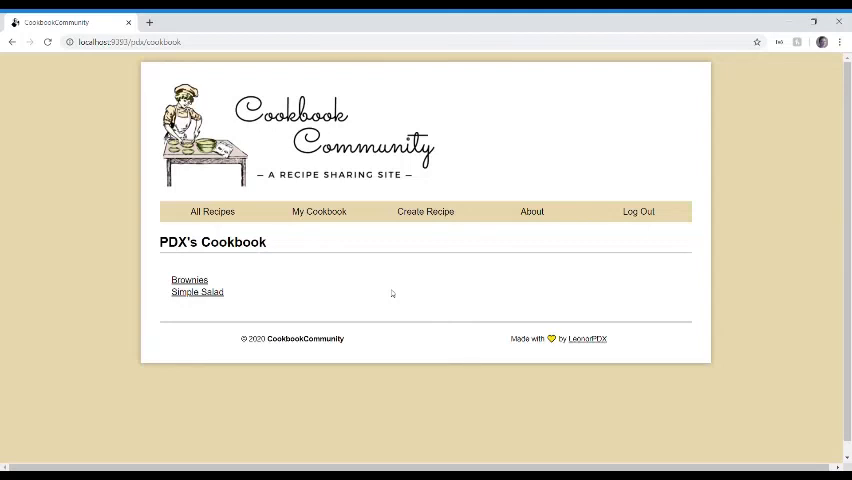
mouse_move(358, 293)
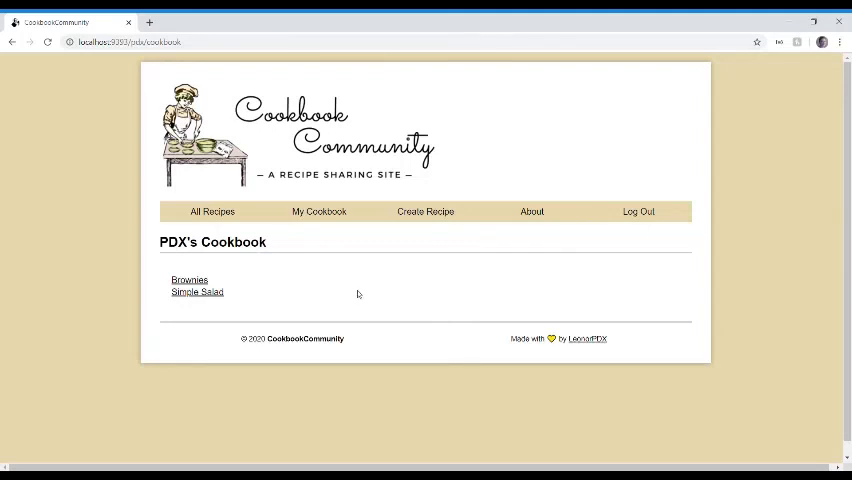
mouse_move(412, 297)
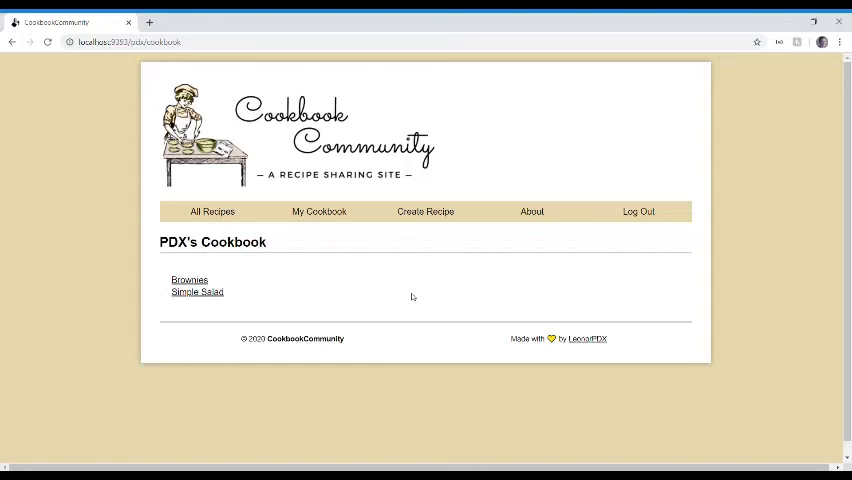
mouse_move(410, 272)
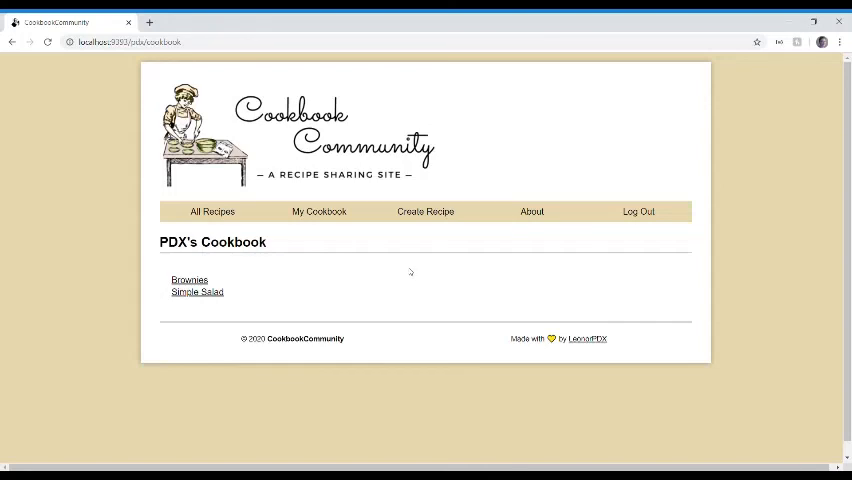
mouse_move(467, 273)
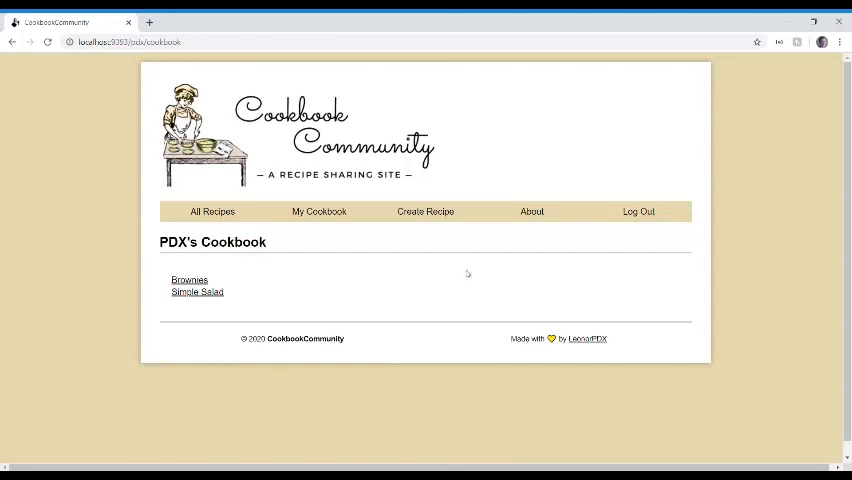
mouse_move(490, 282)
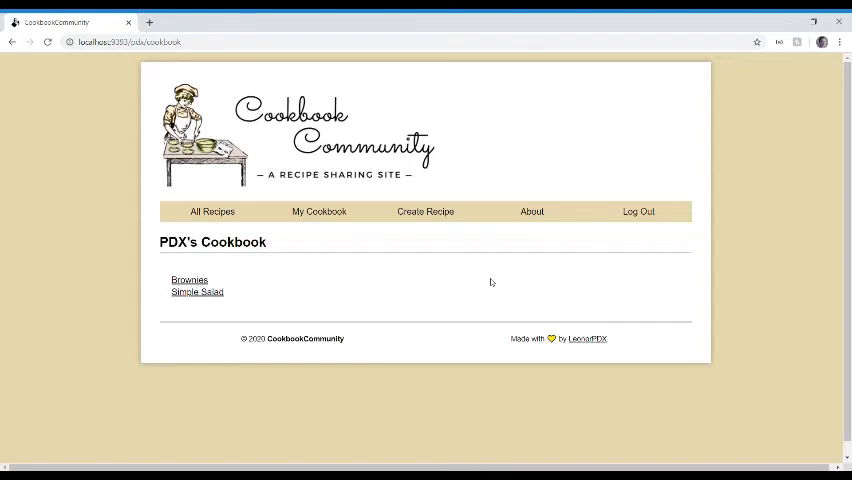
mouse_move(641, 257)
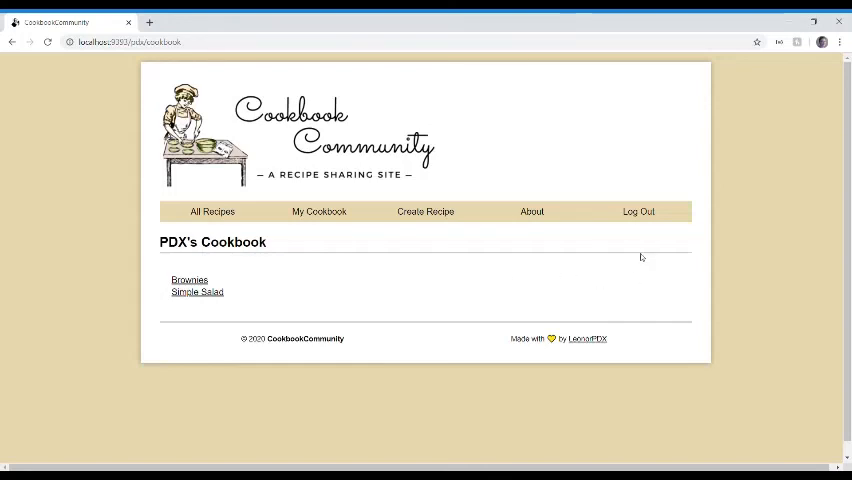